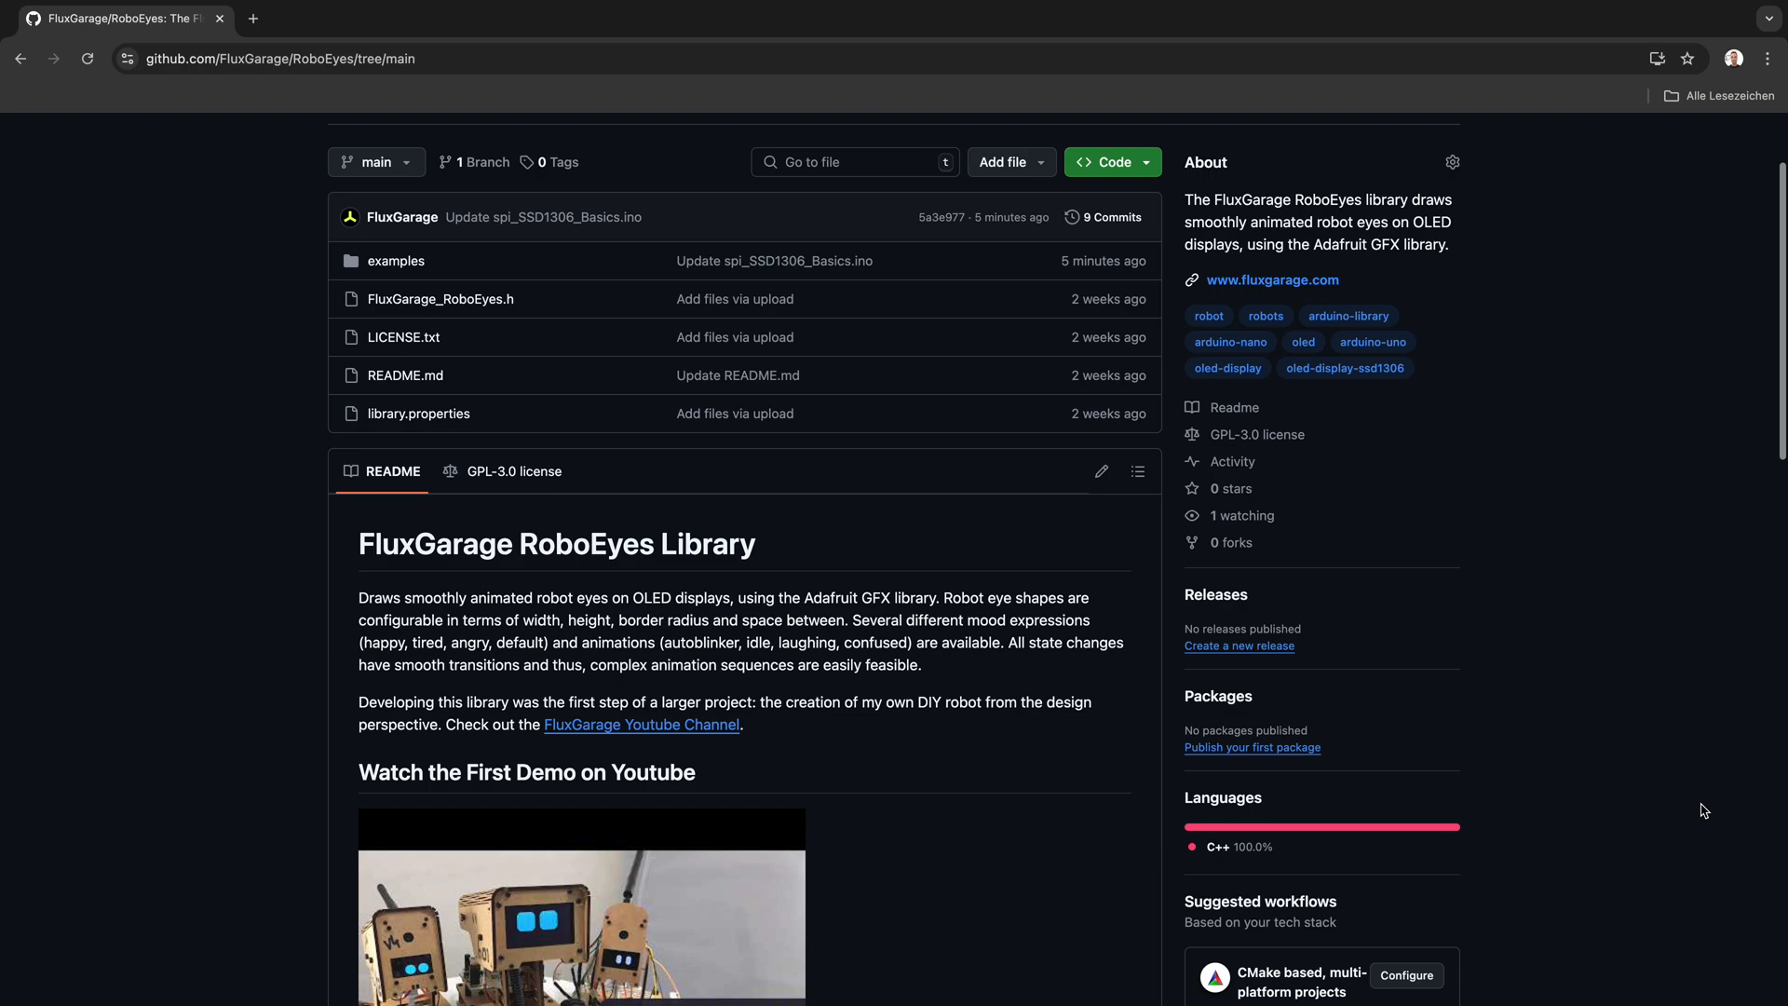
Step: Add the FluxGarage RoboEyes library from its ZIP and open the i2c_SSD1306_Basics example
scroll("down", 3)
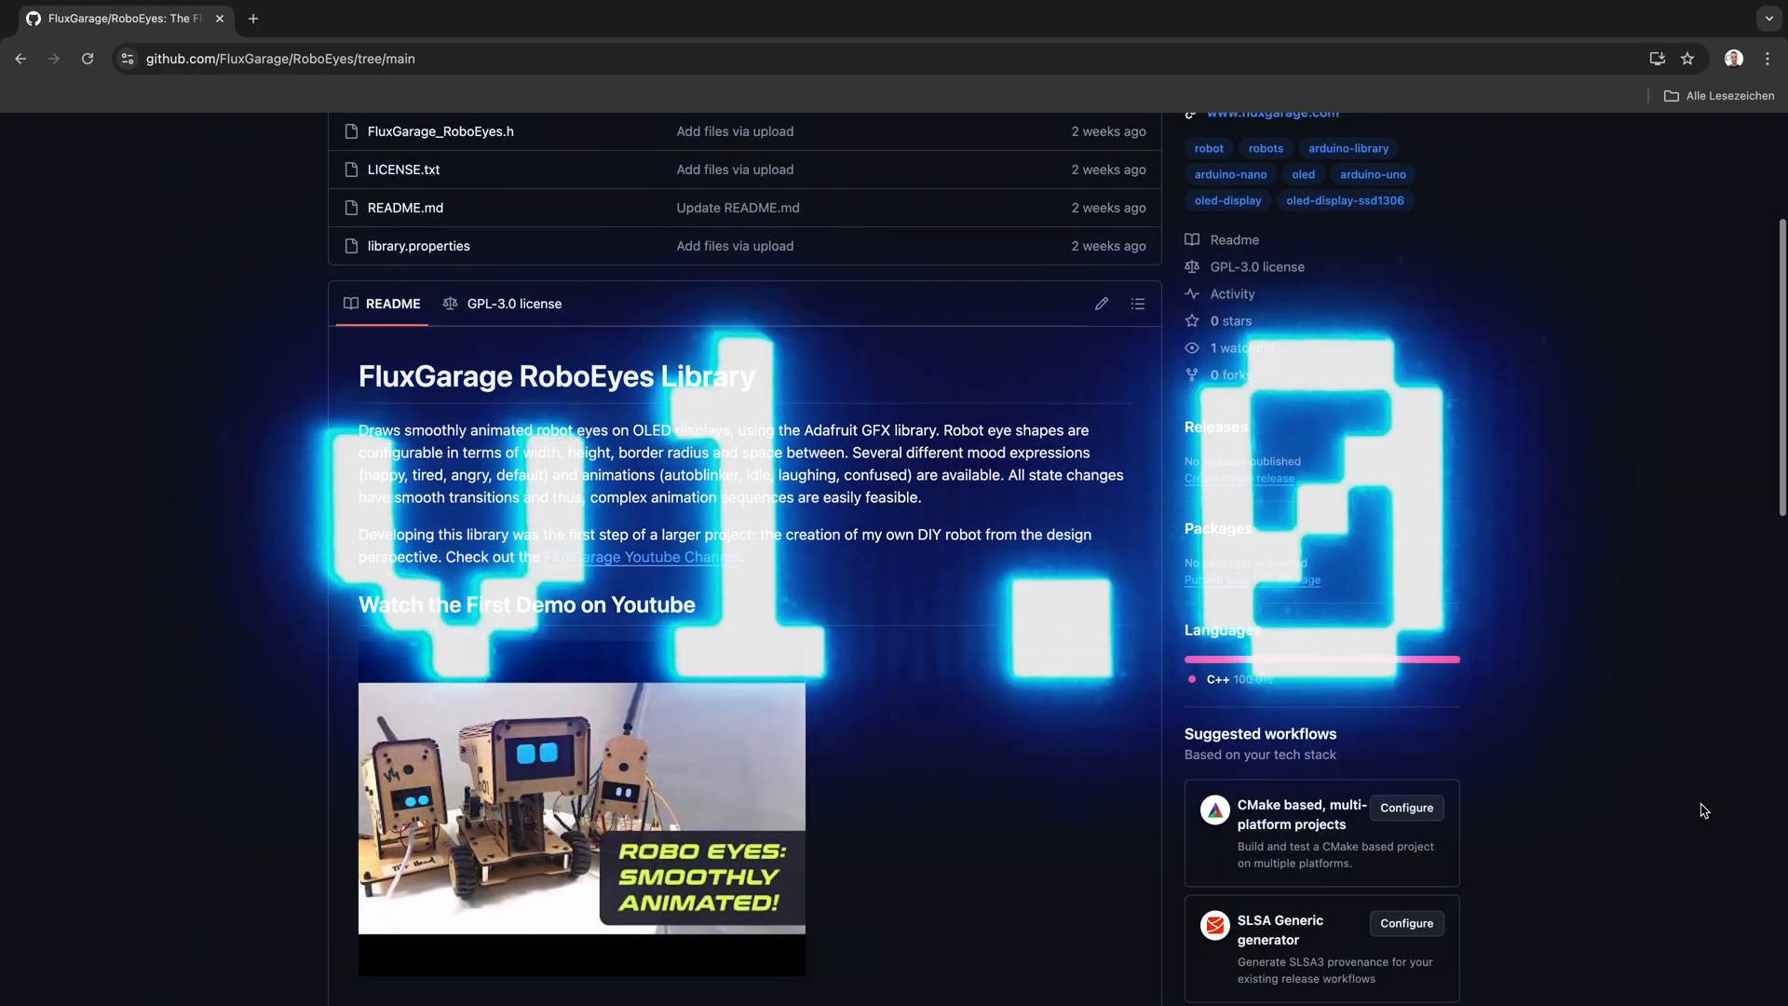
scroll("down", 3)
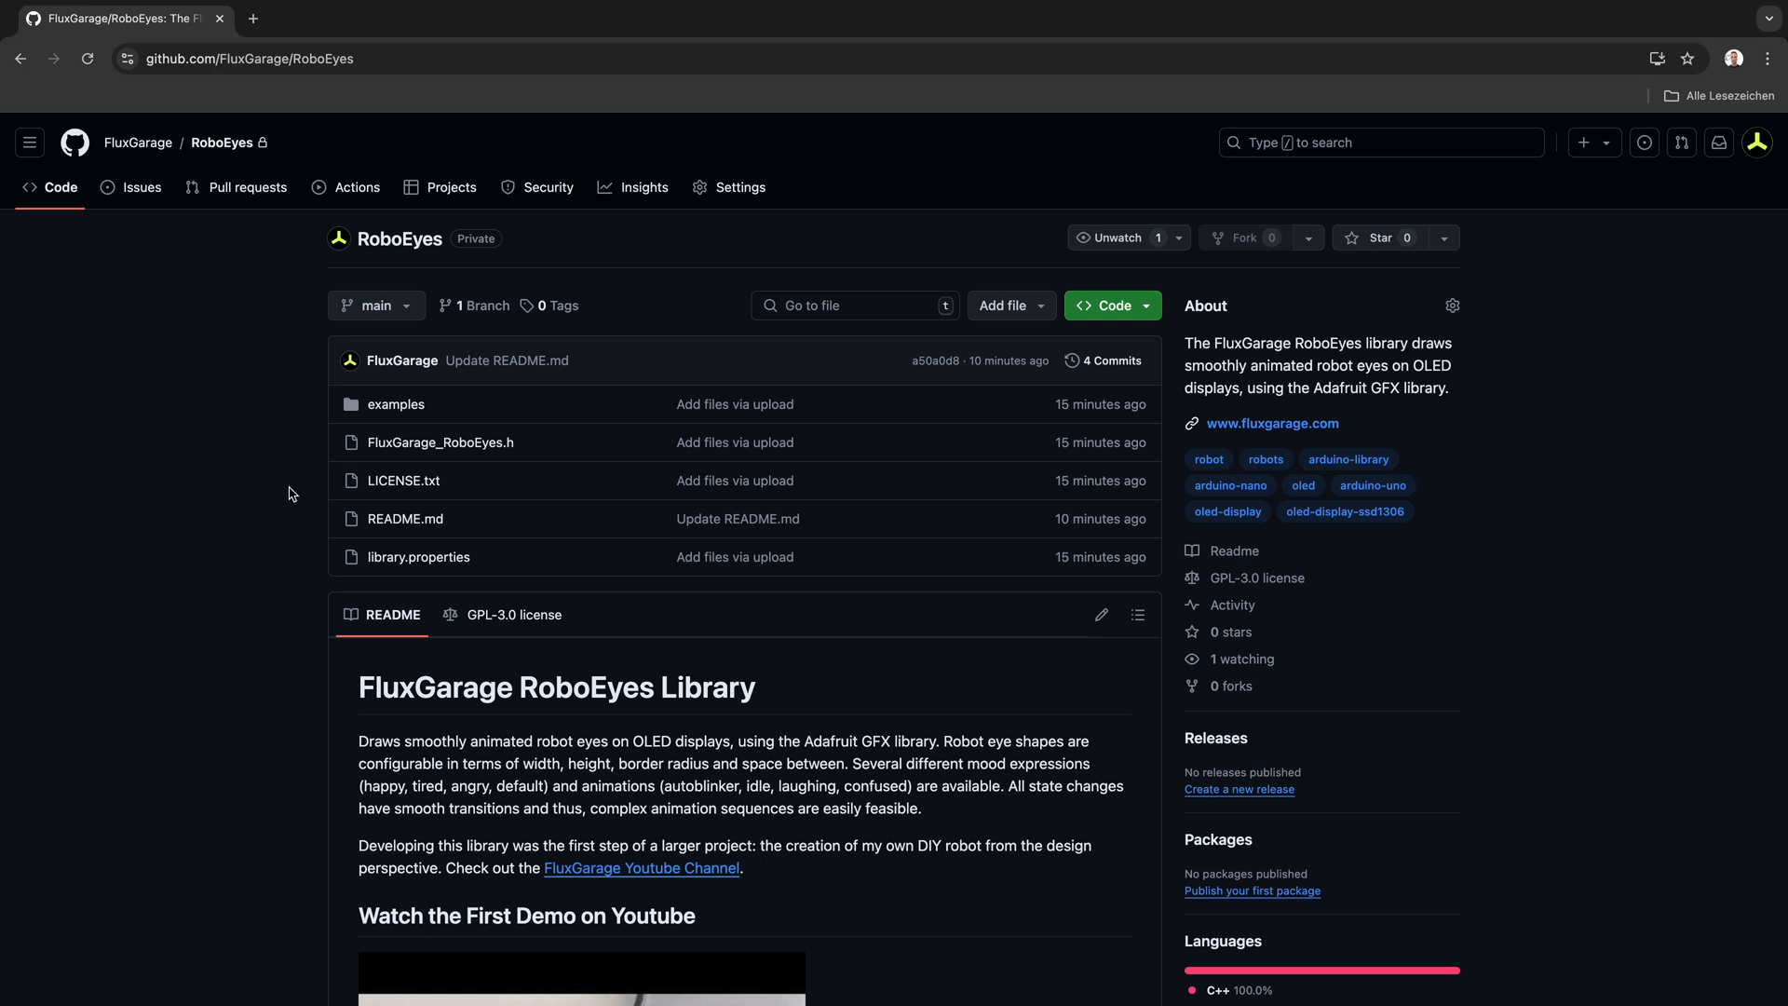
mouse_move(1137, 314)
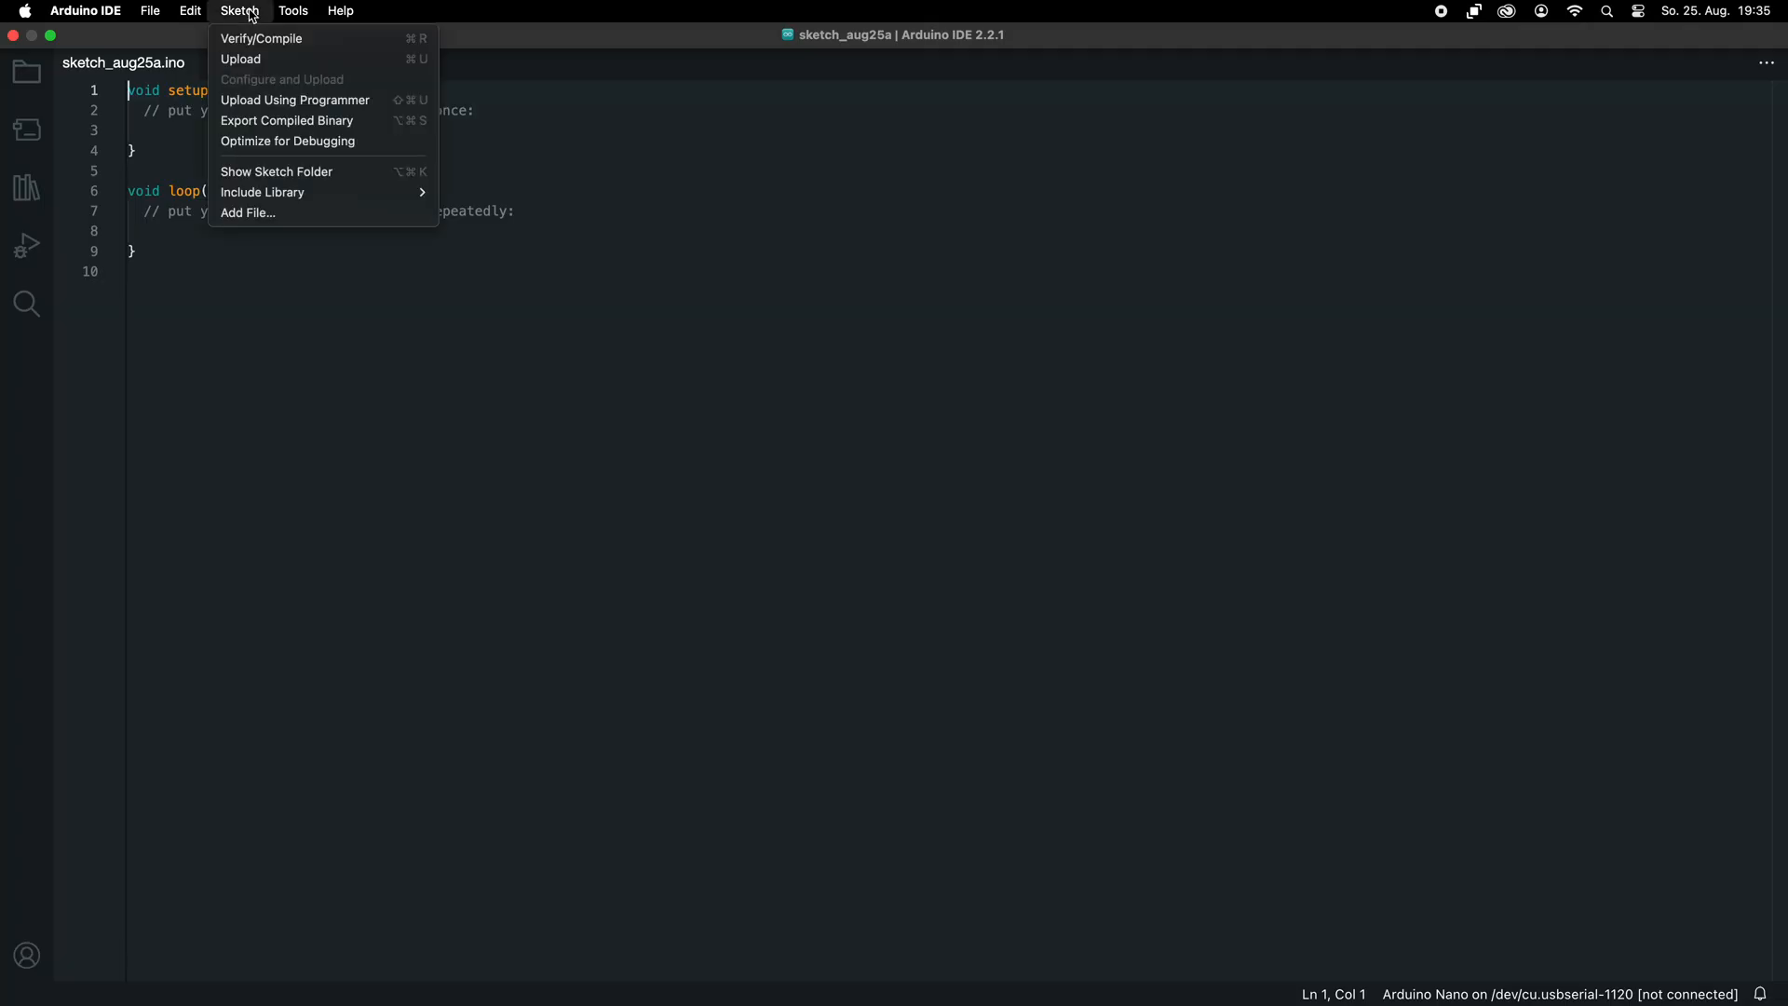
mouse_move(263, 192)
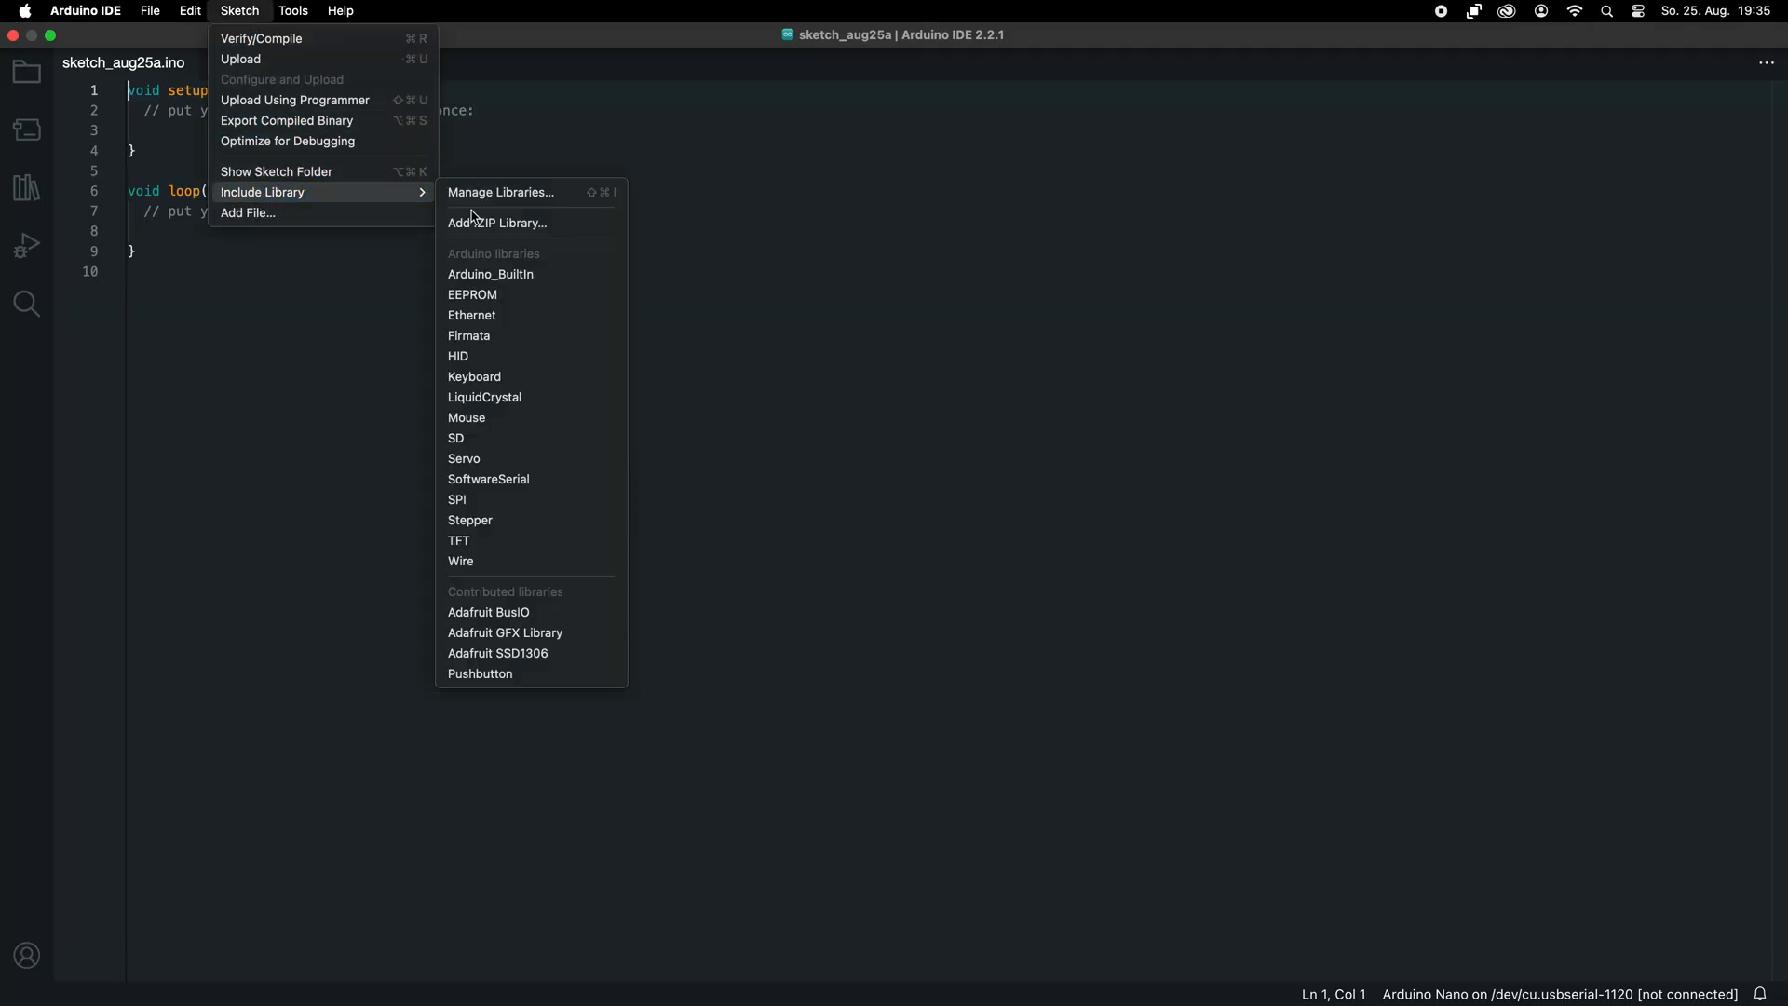
left_click(497, 222)
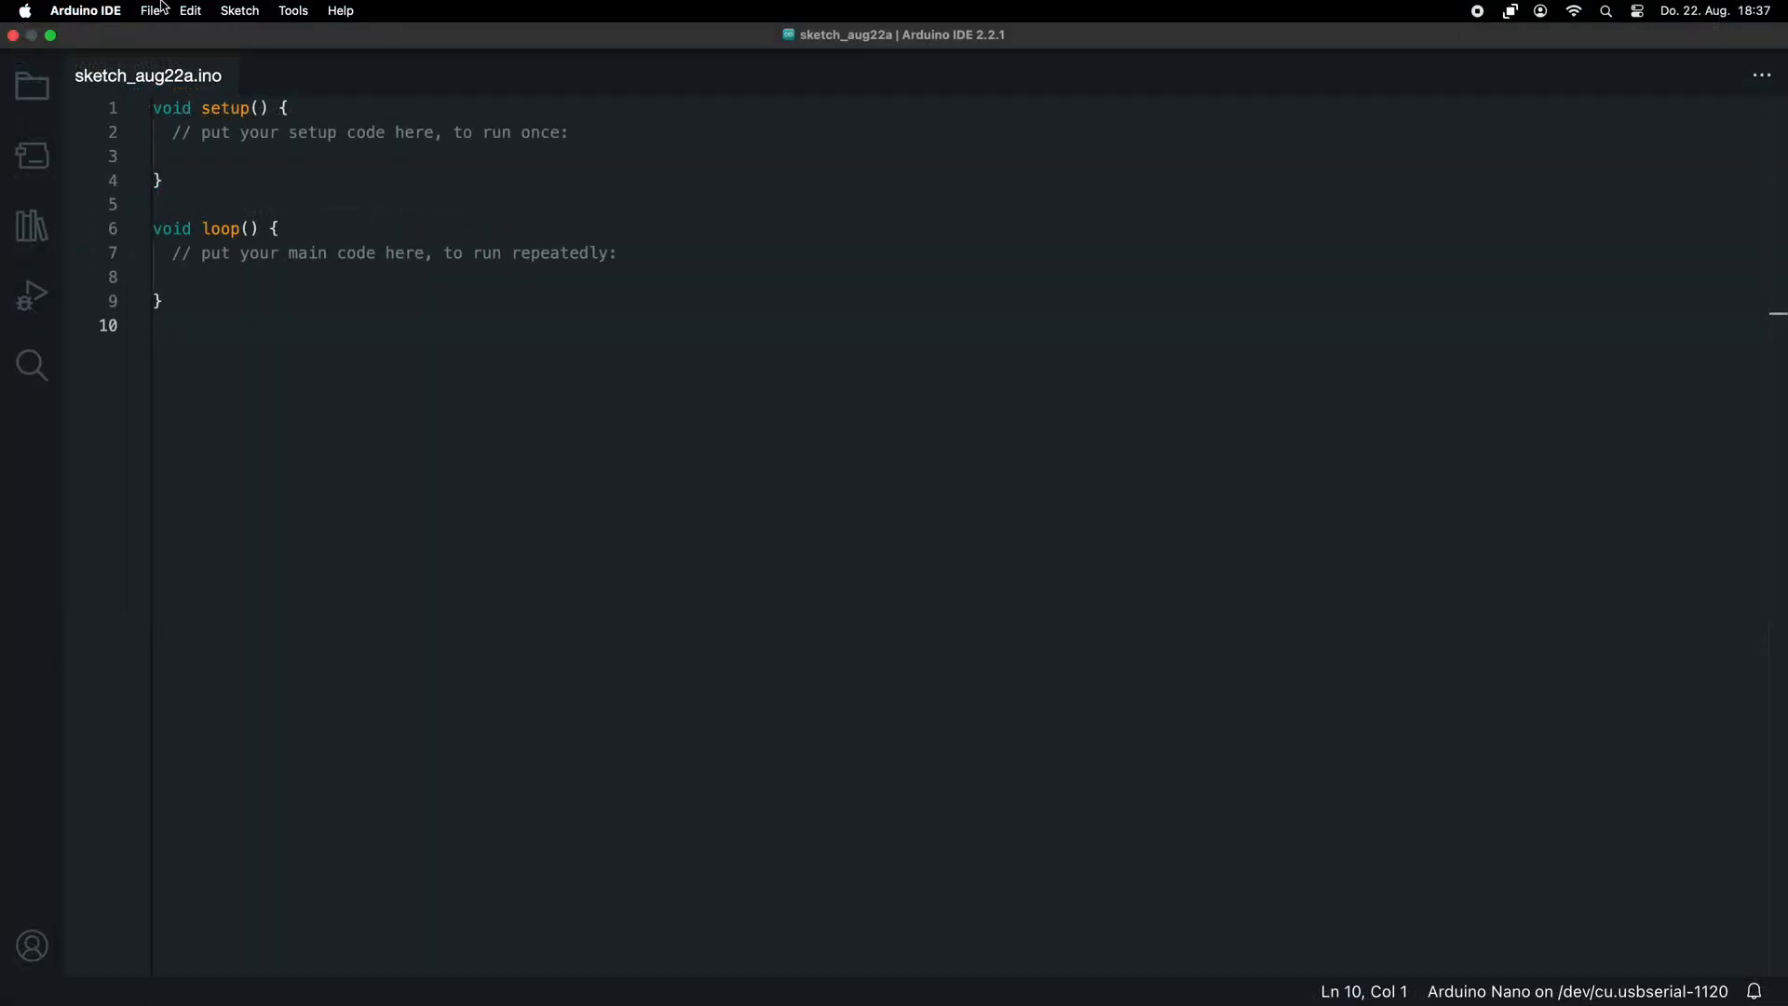
left_click(151, 10)
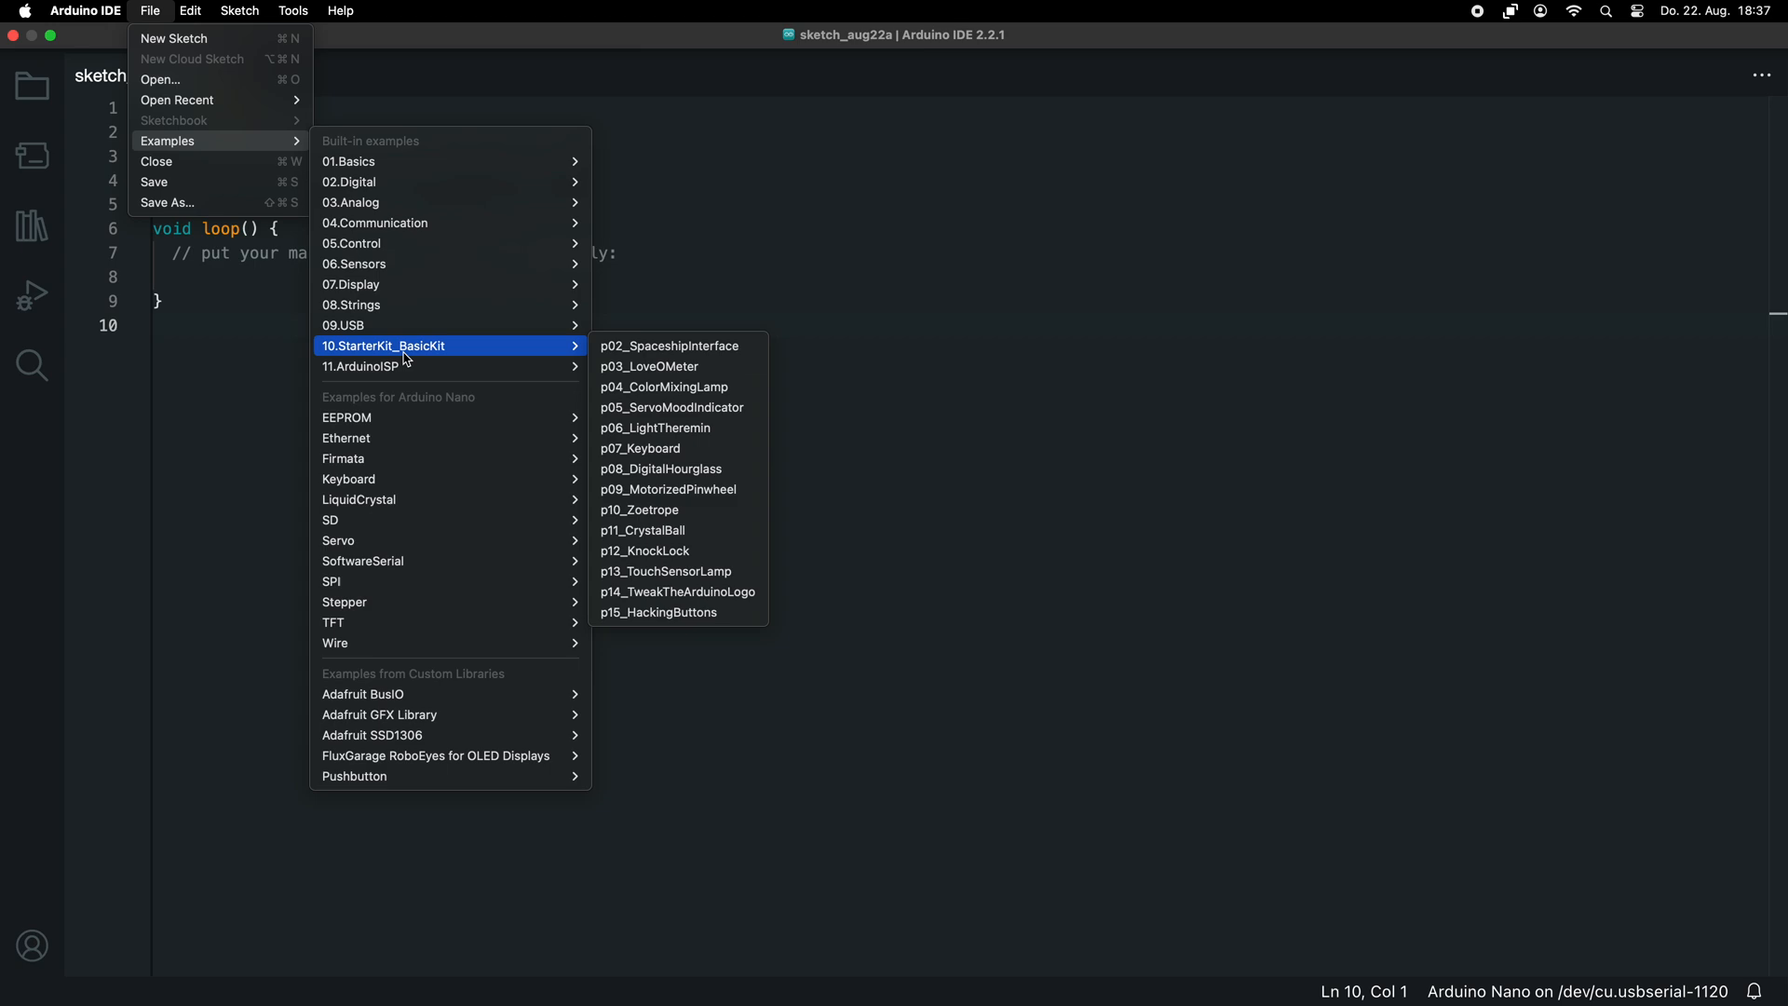
mouse_move(450, 755)
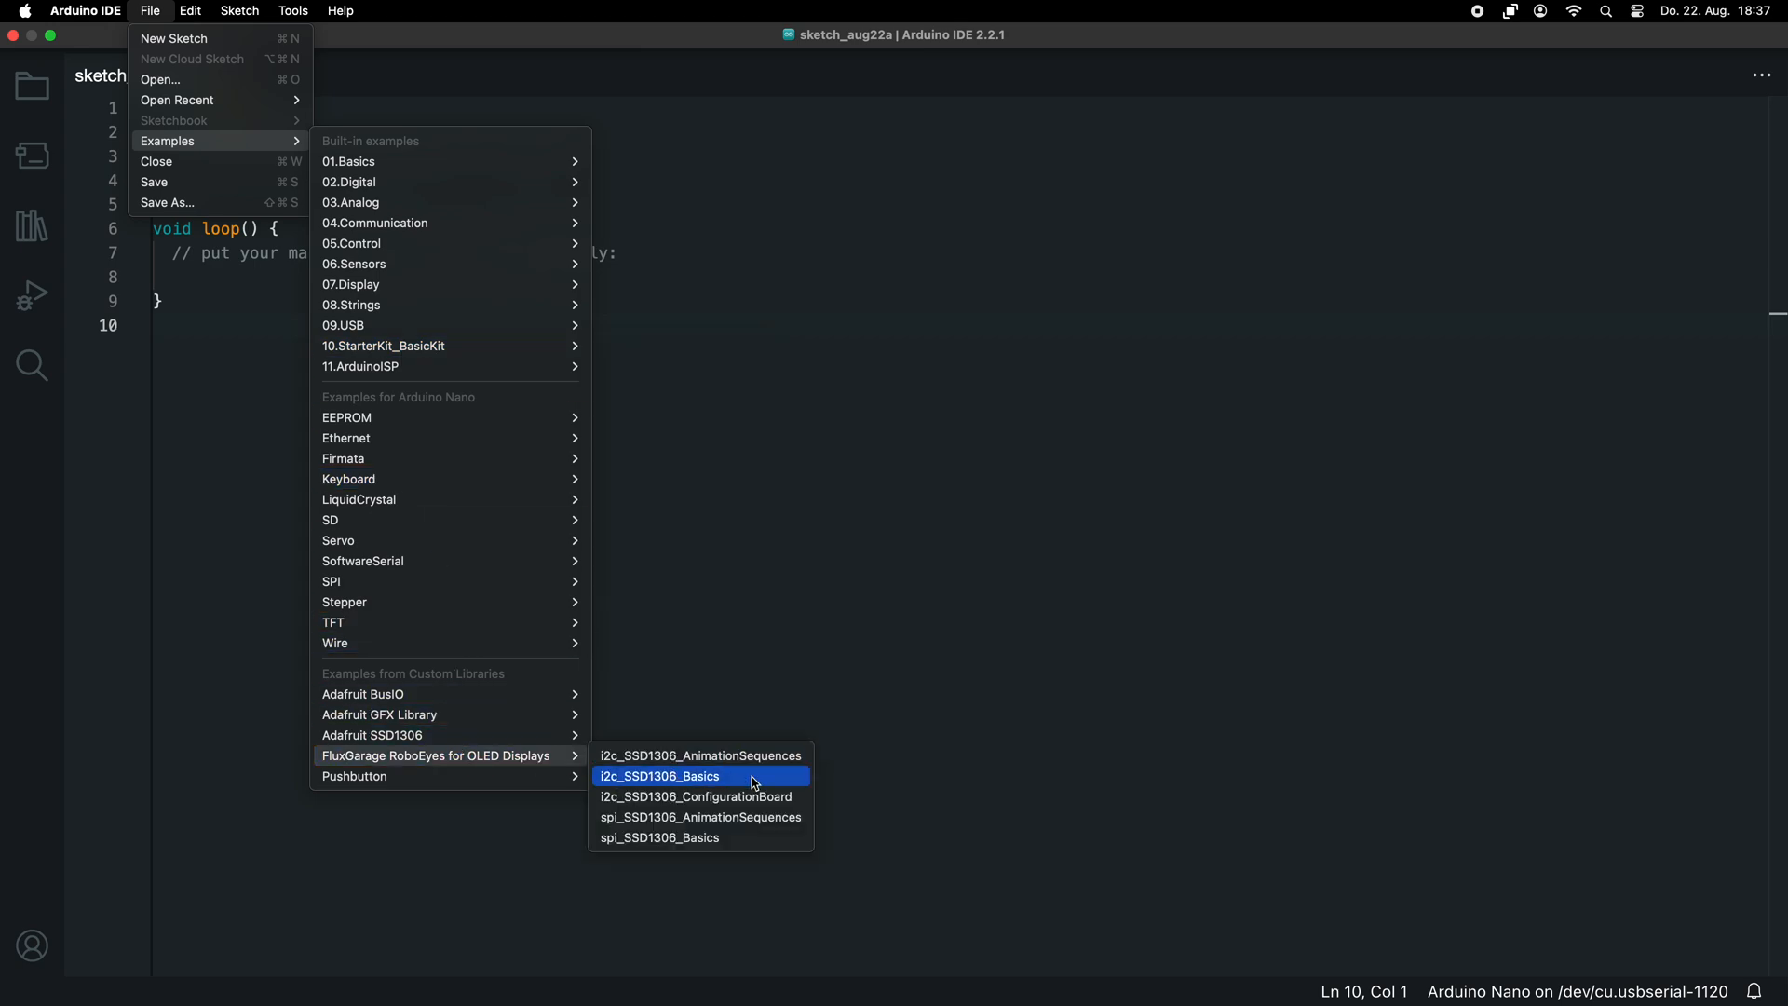
left_click(659, 776)
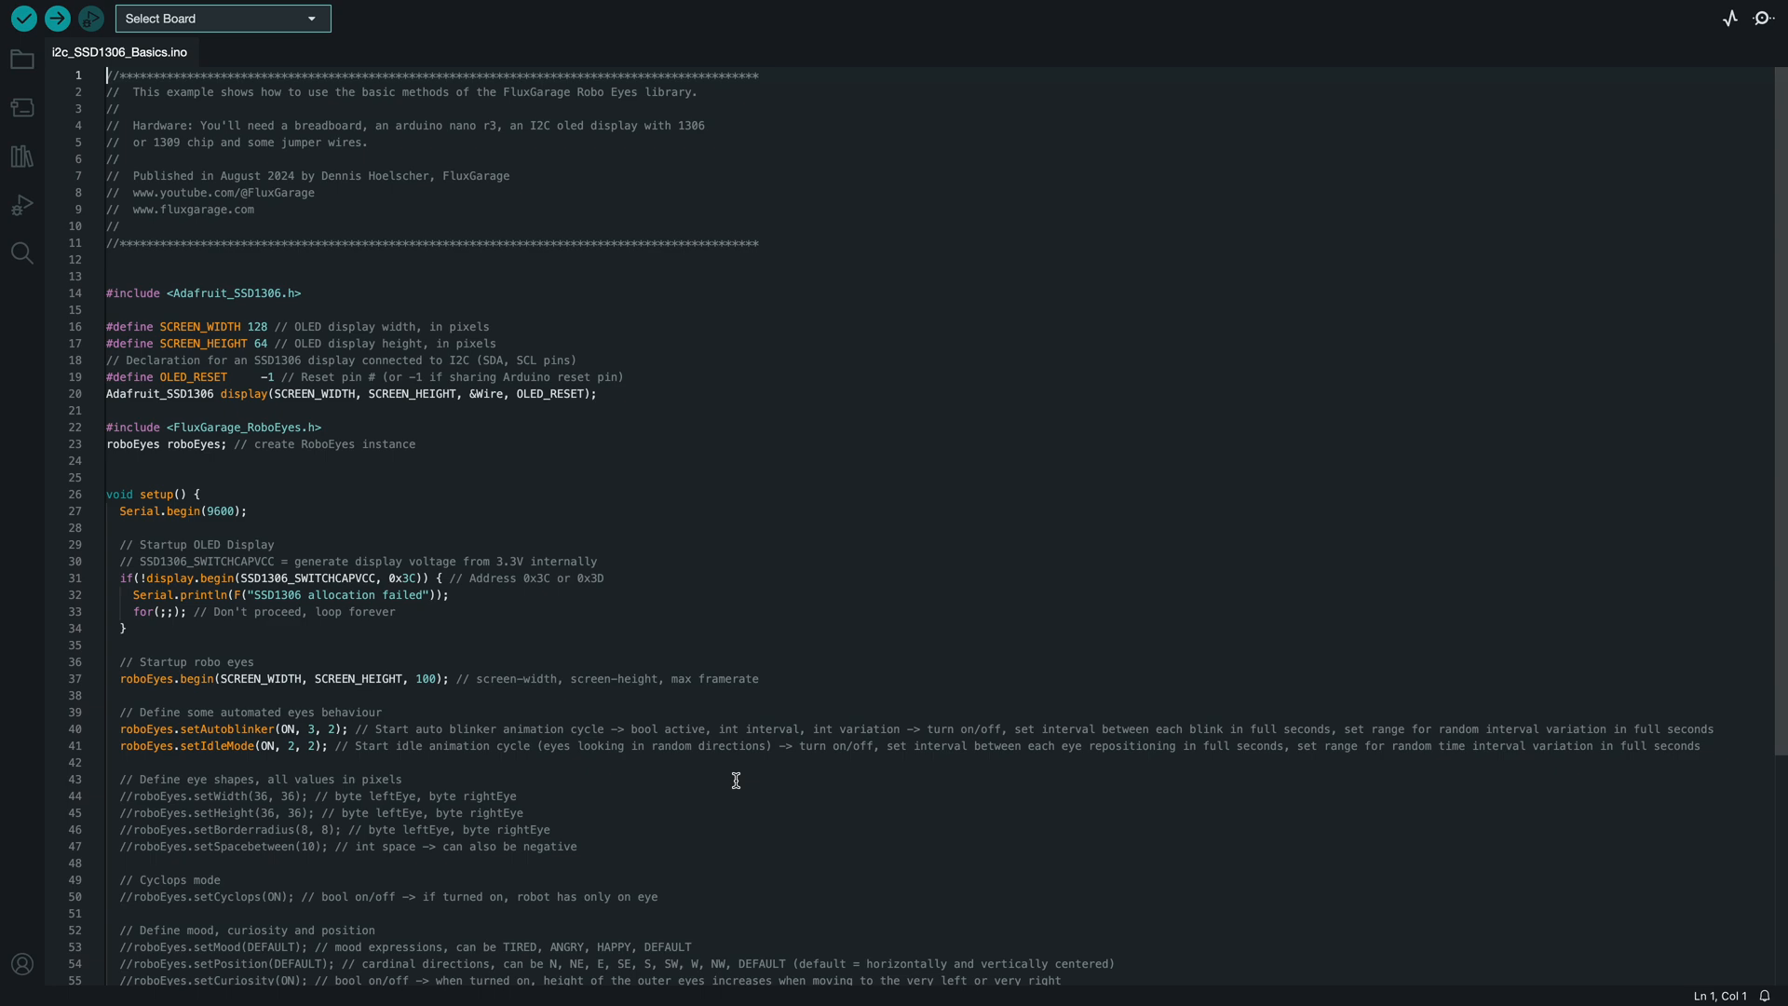
Step: Select Arduino Nano as the board and read through the example's eye settings
left_click(219, 19)
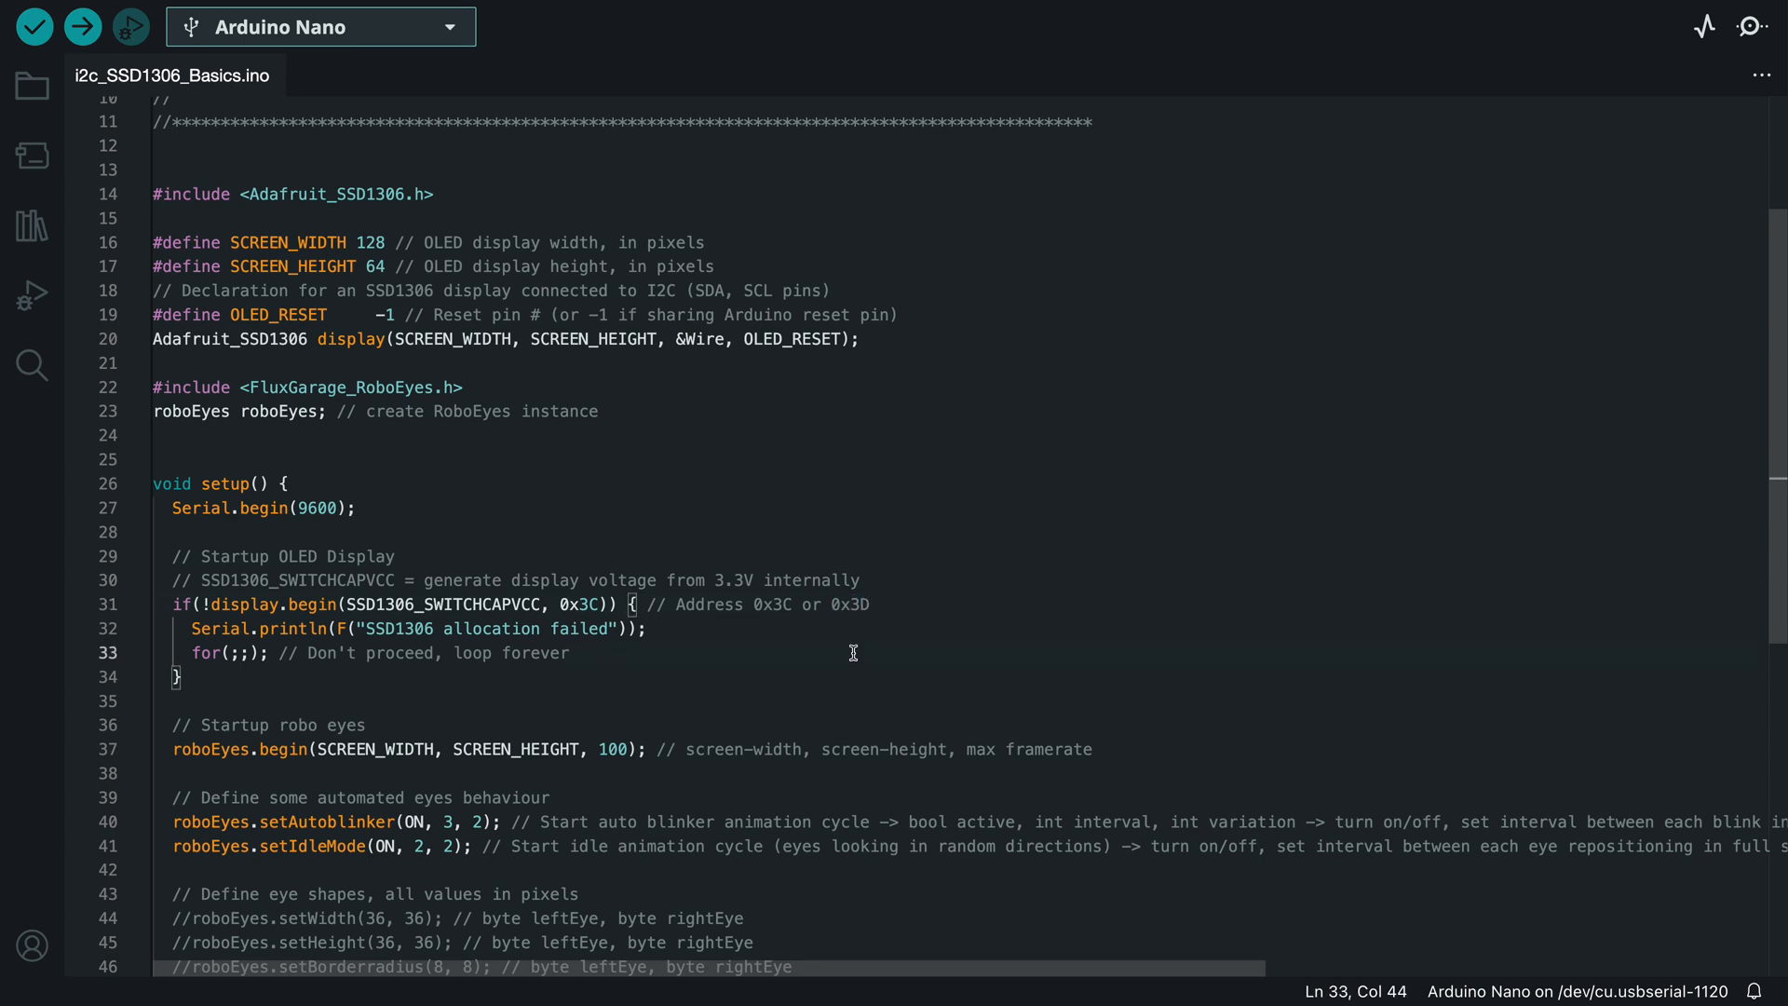
scroll("down", 3)
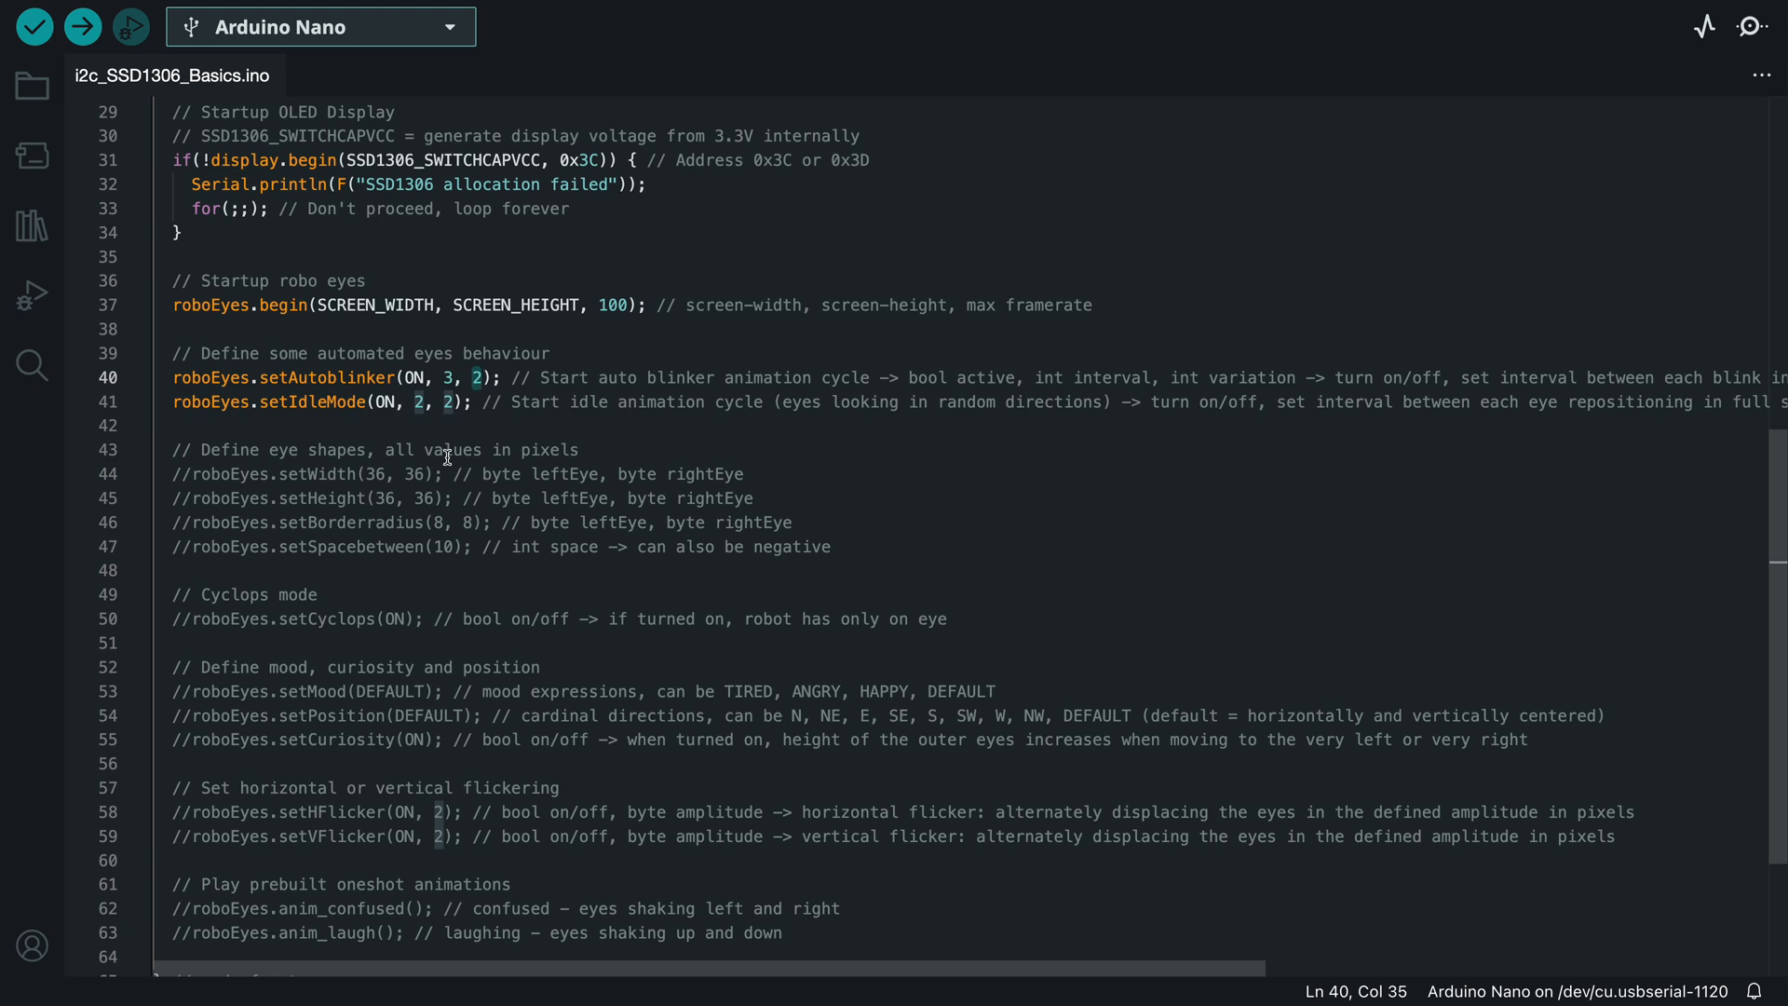
Step: Delete the commented eye shape, mood and animation lines after the blinker and idle mode
double_click(311, 402)
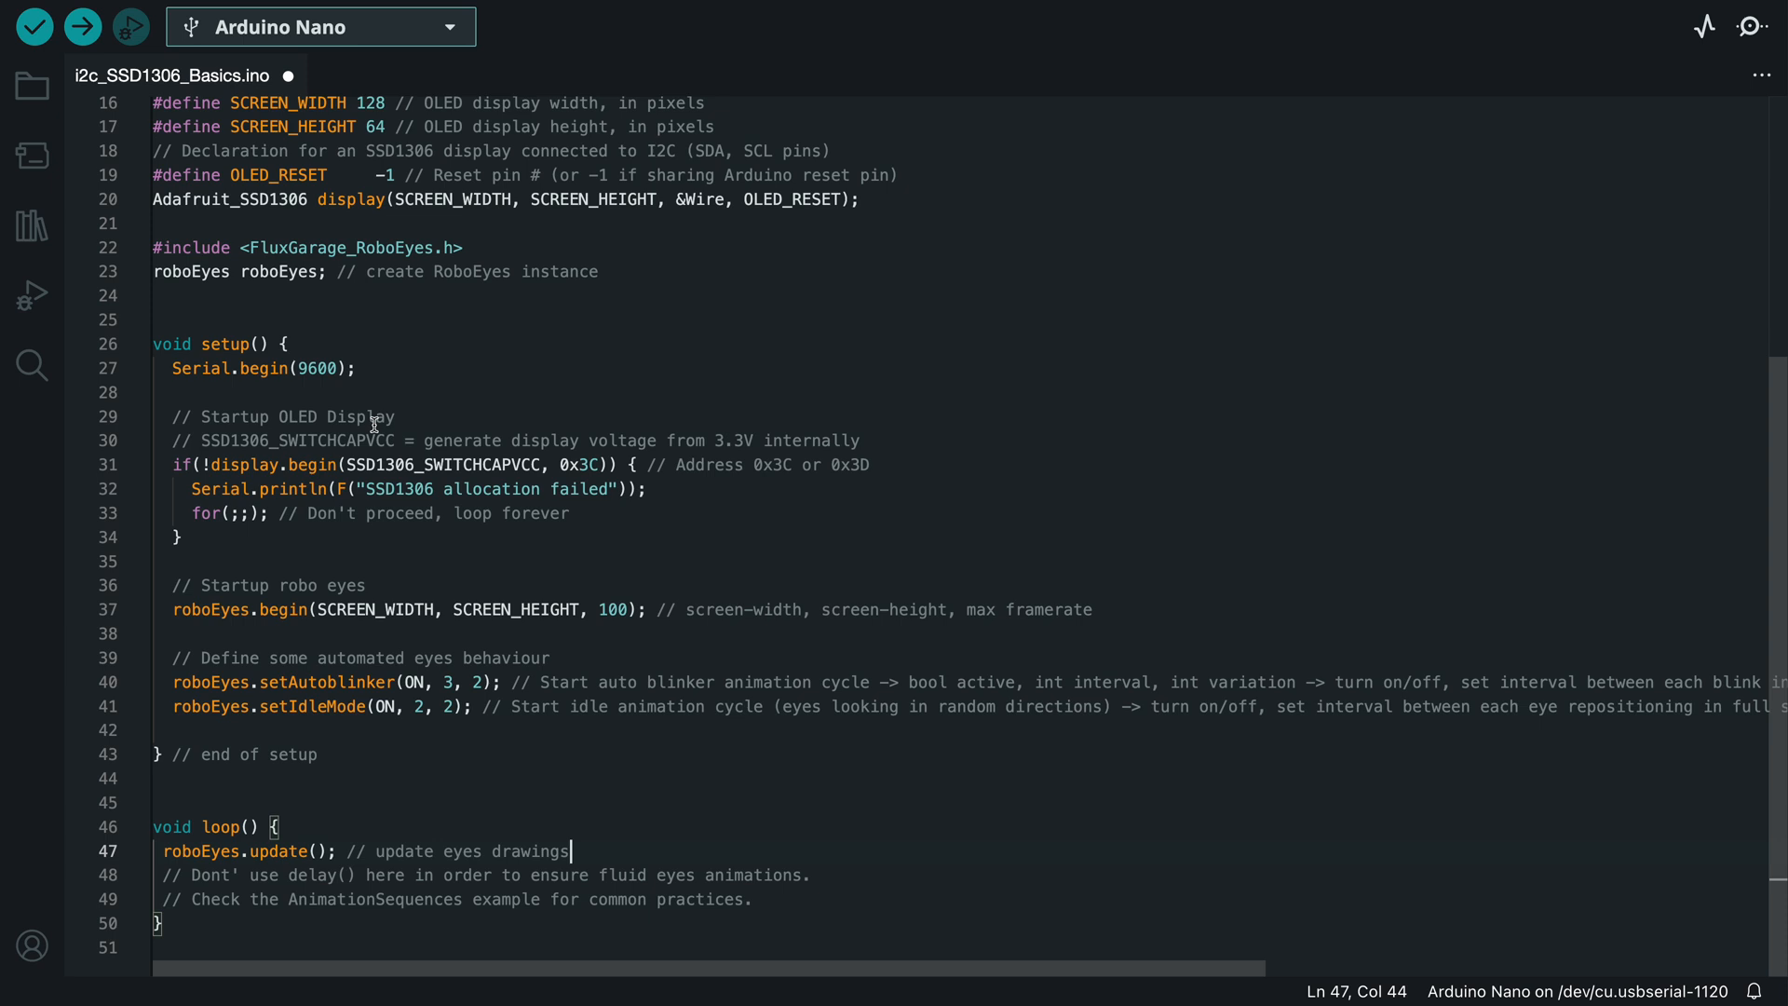
left_click(77, 26)
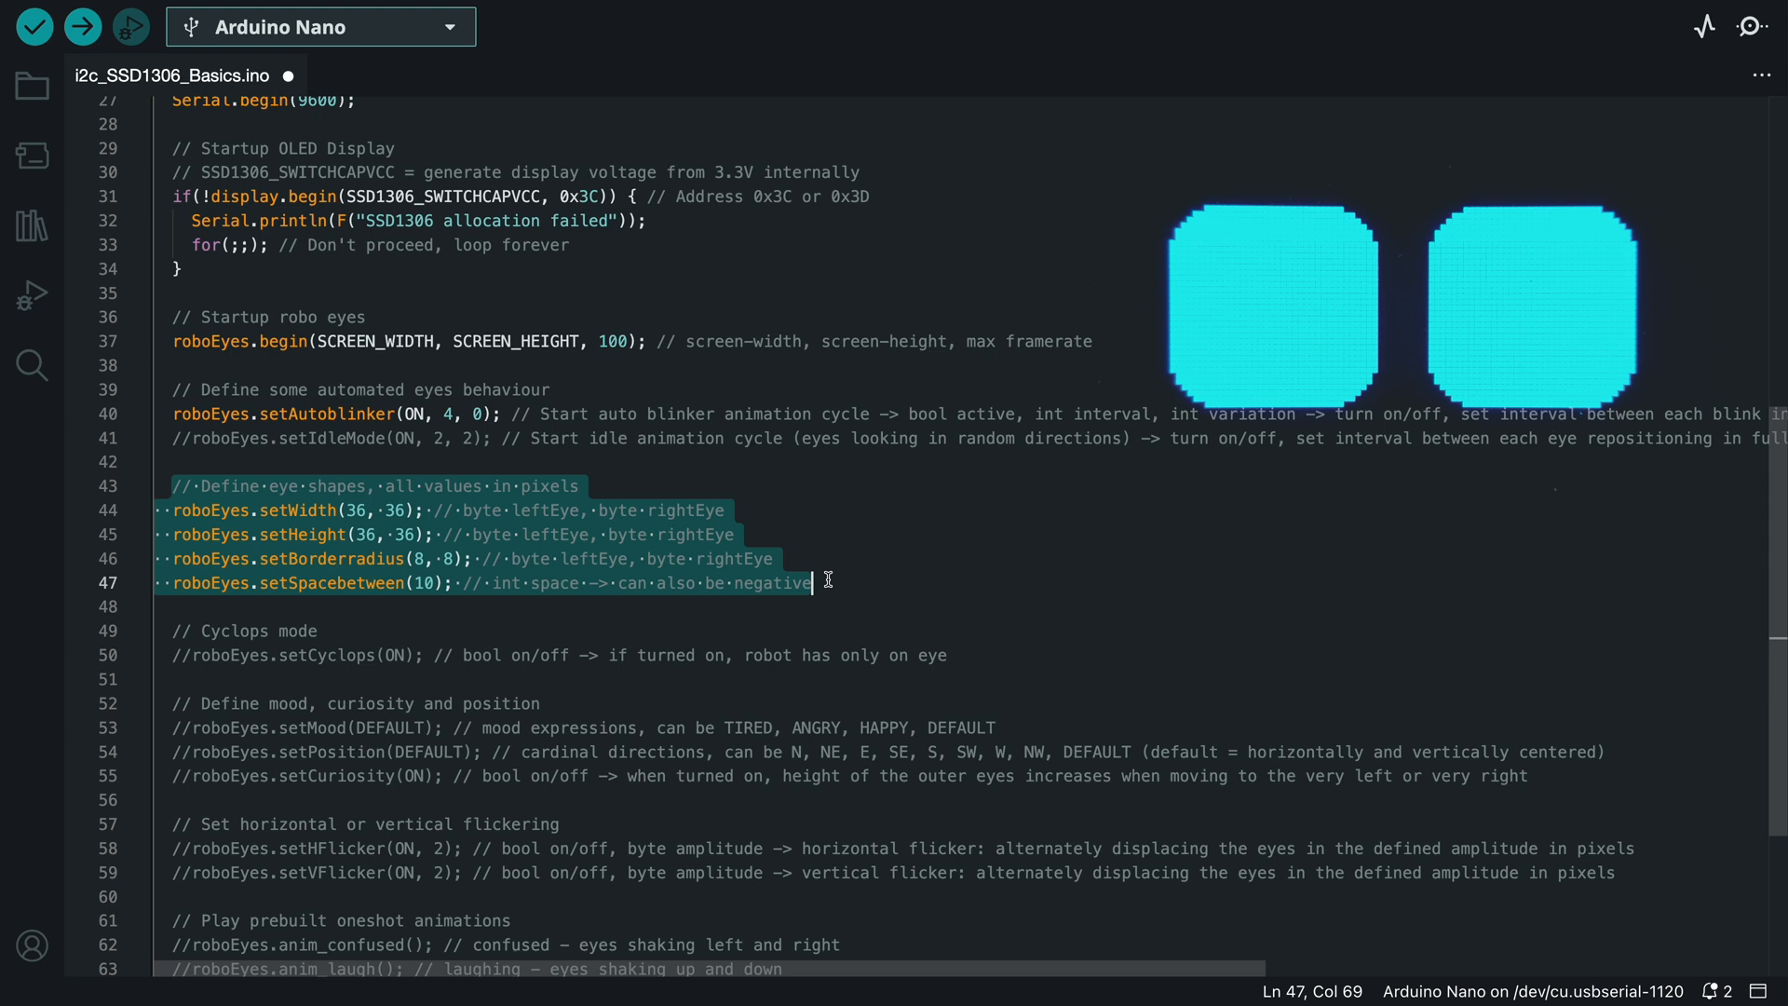
Step: Set eye width and height 30, border radii 8 and 14, spacing 15, autoblinker (ON, 4, 0)
left_click(420, 511)
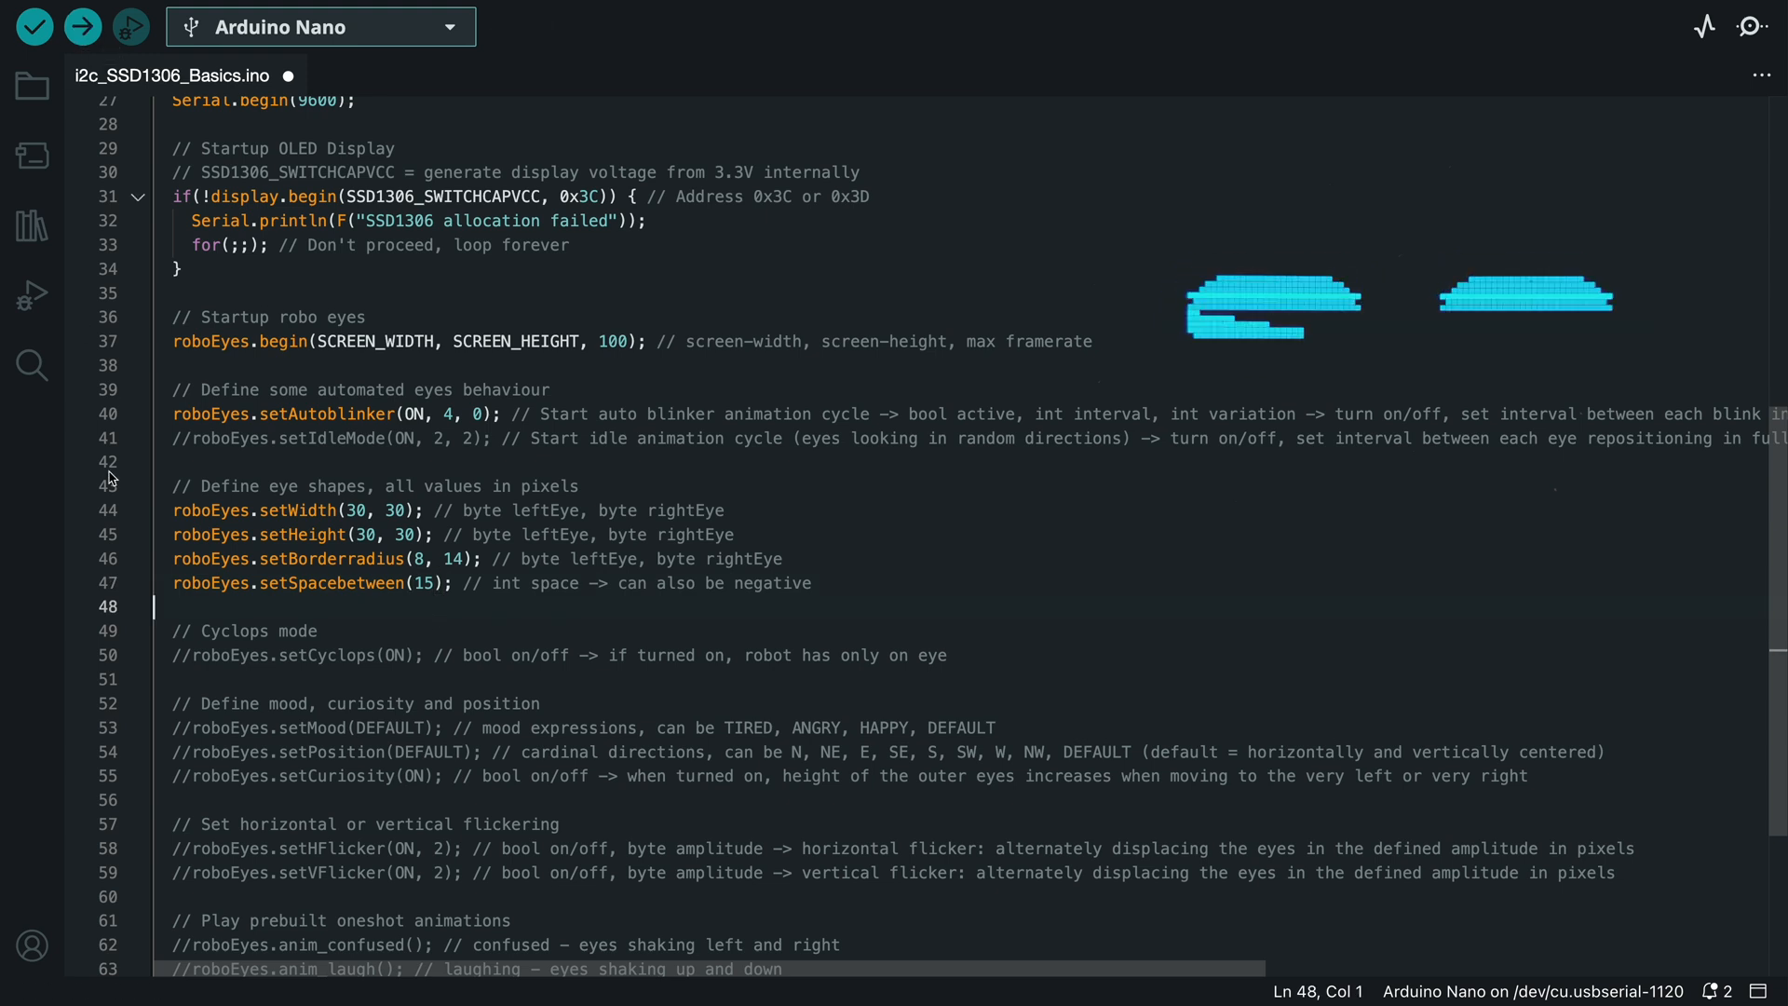
mouse_move(73, 27)
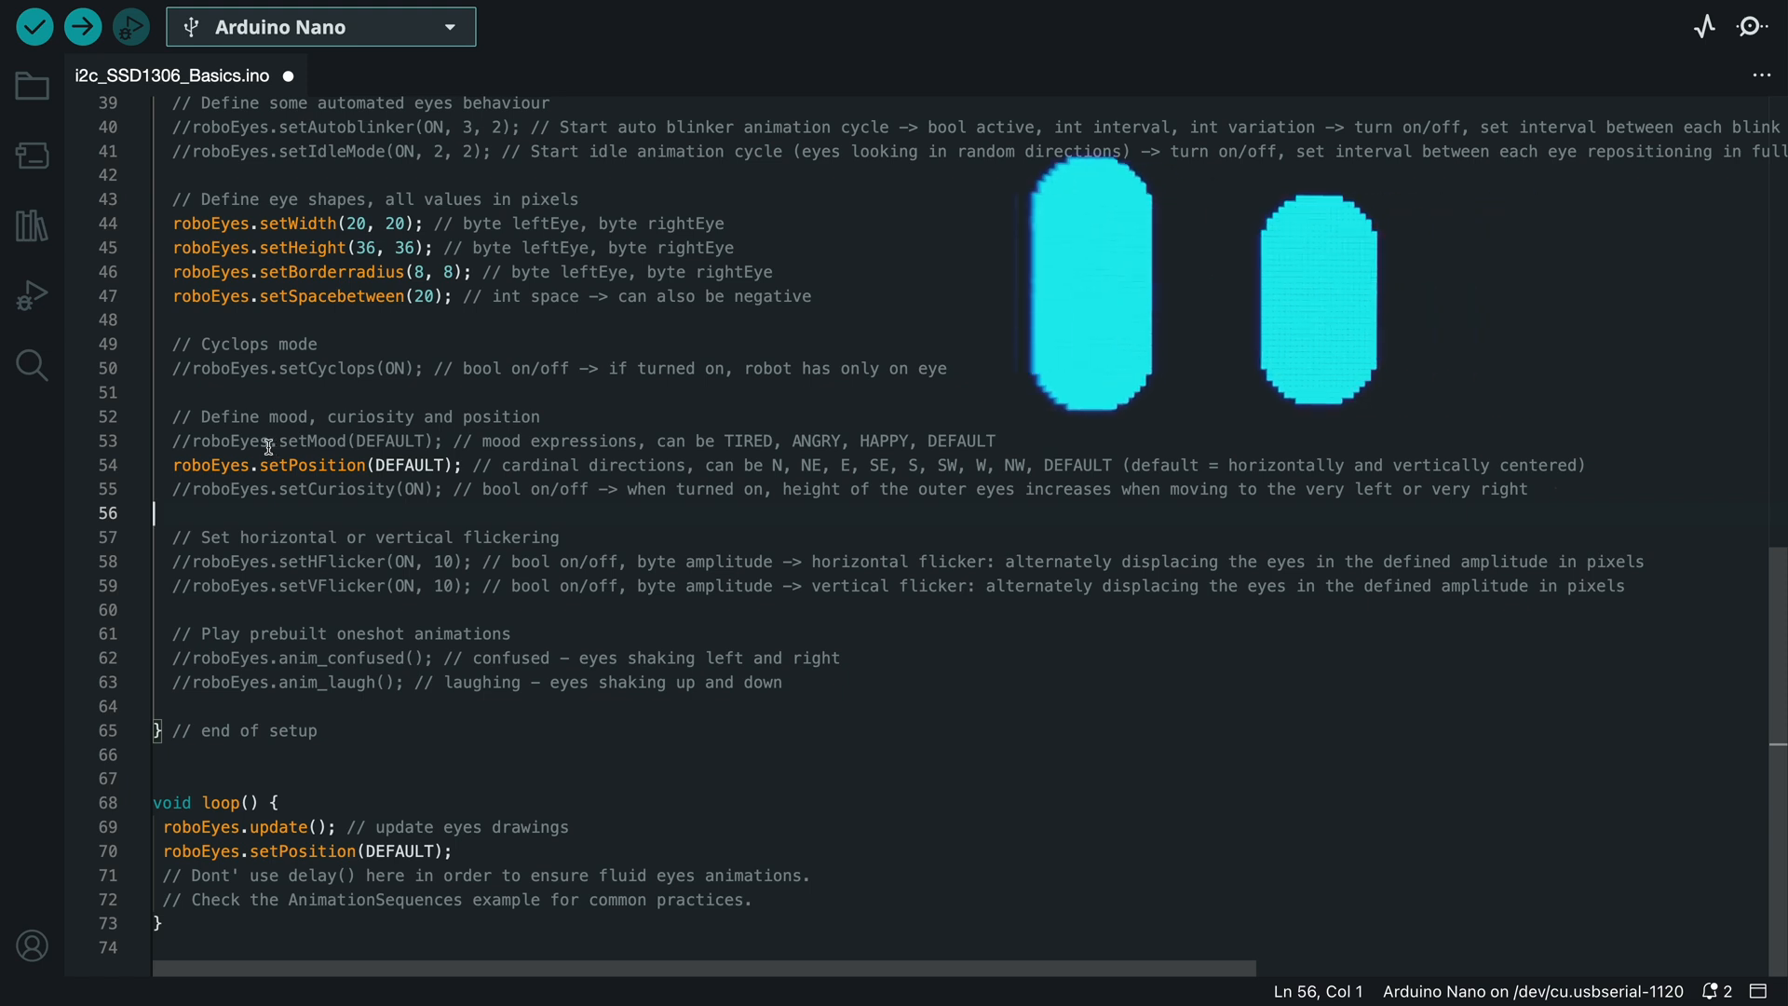
Step: Make eyes 20 by 36 with spacing 20, add setPosition, and enable setCuriosity(ON)
left_click(210, 489)
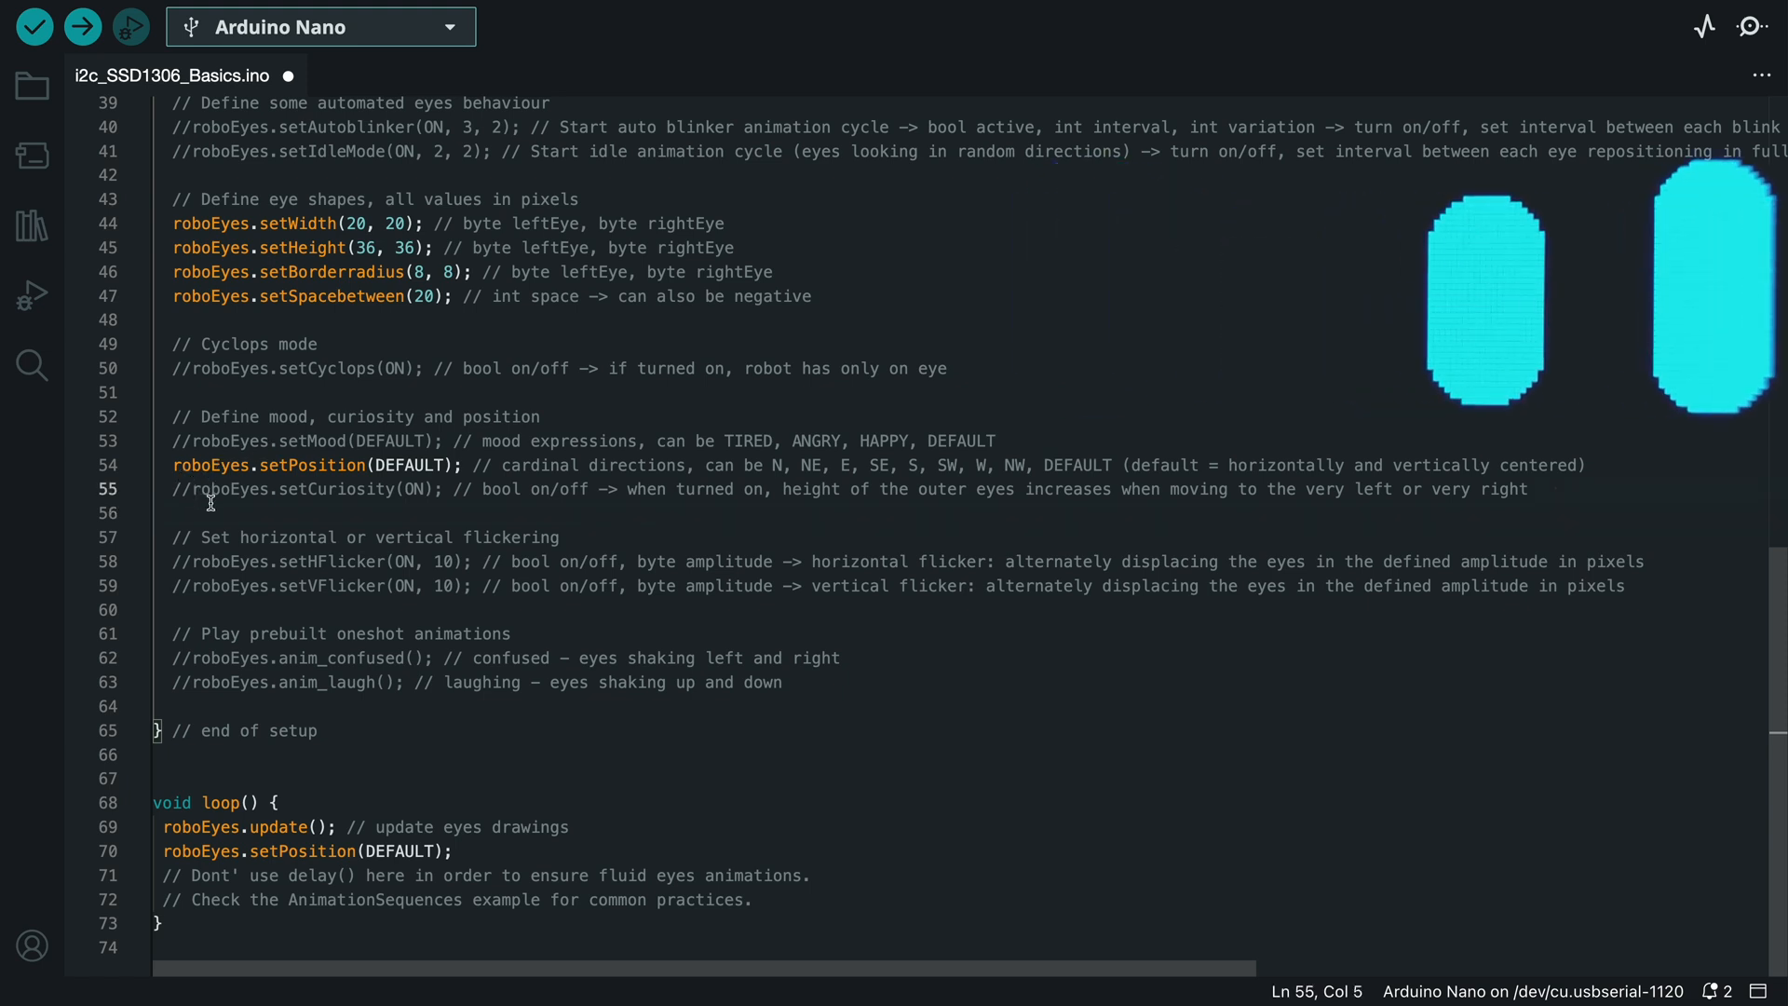
left_click(356, 489)
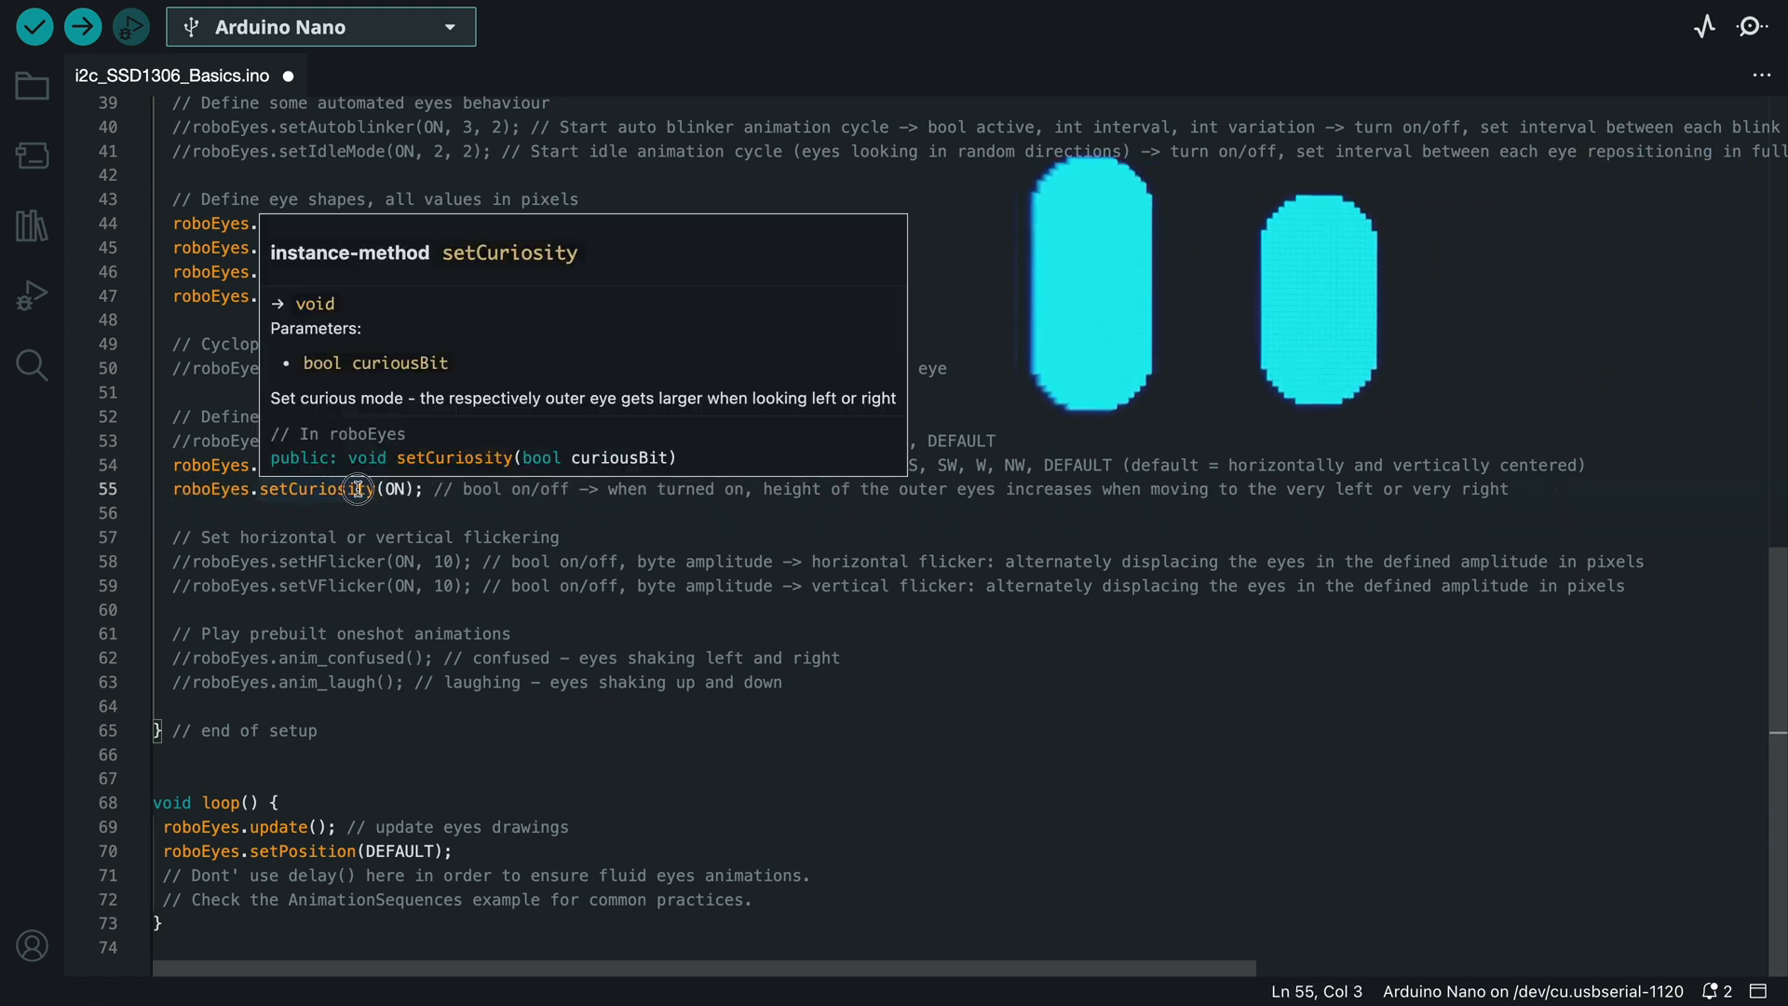